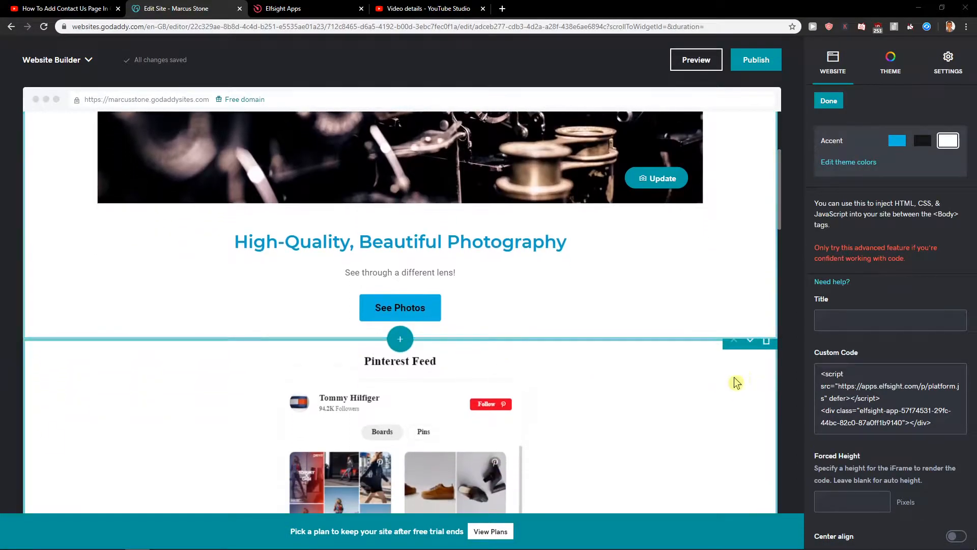
Step: Delete the Pinterest feed HTML section below the hero and confirm the removal
click(766, 342)
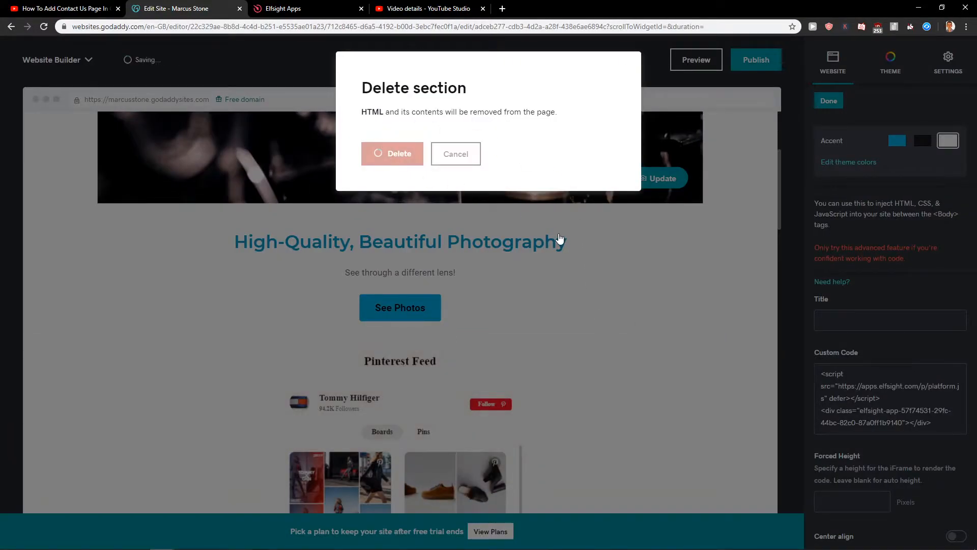
click(391, 154)
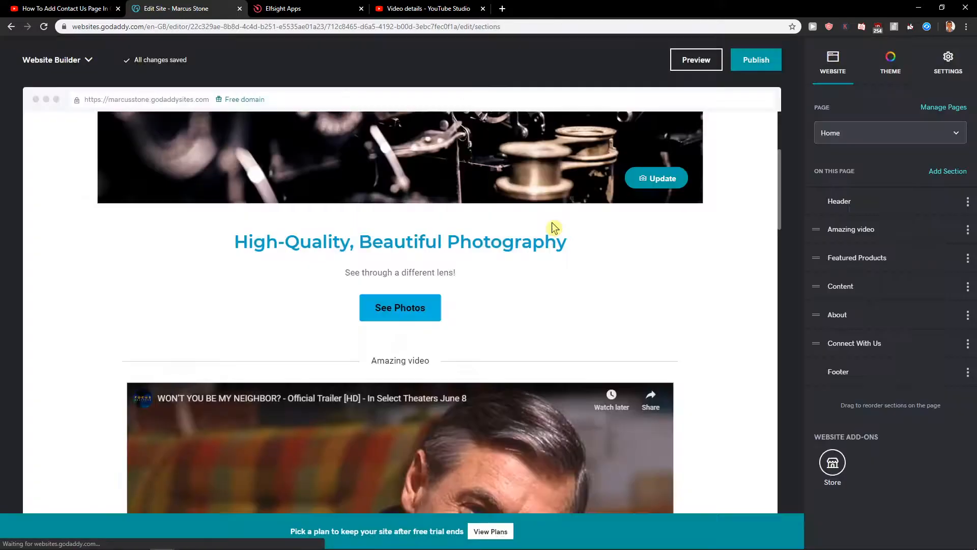
click(62, 8)
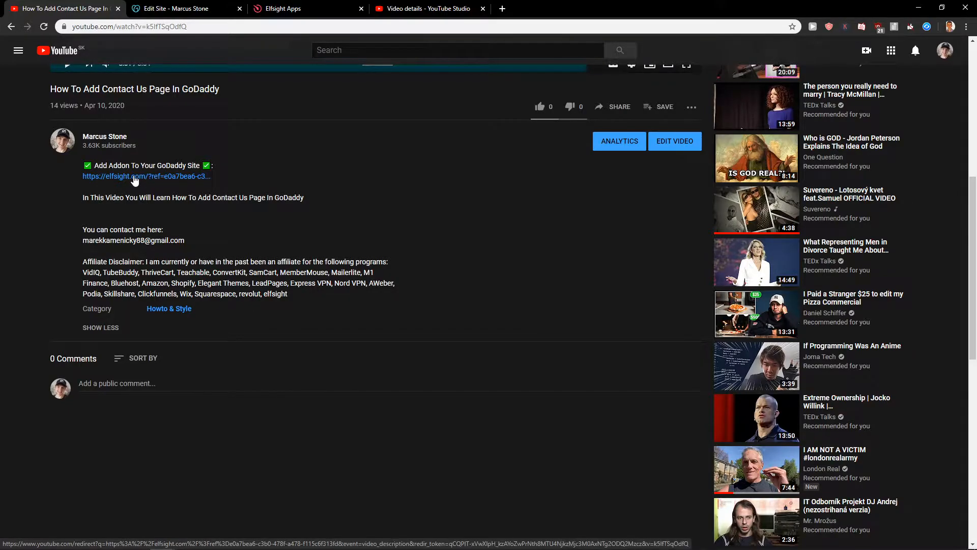
Step: Open the elfsight.com link from the YouTube video description in a new tab
click(146, 175)
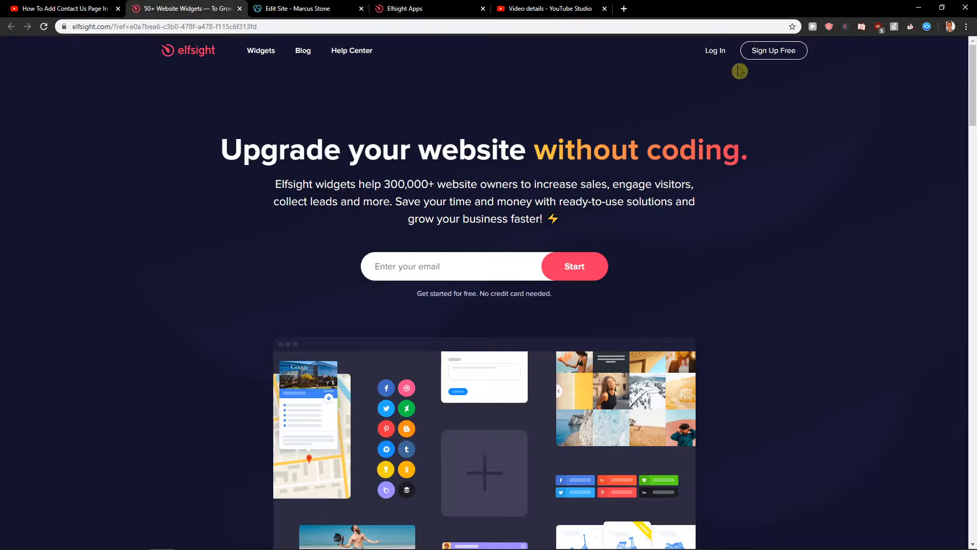
Step: Log in to the Elfsight account to reach the Applications dashboard
click(773, 50)
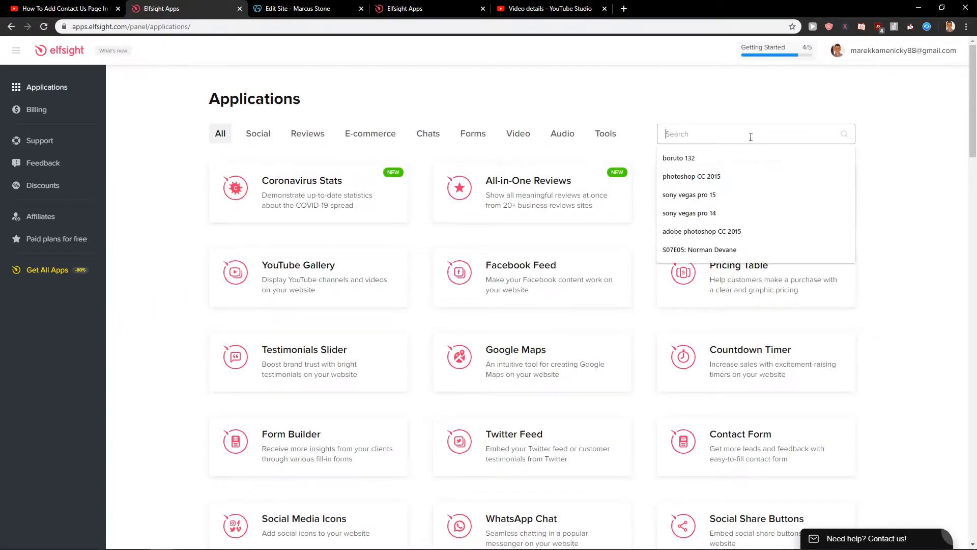
Step: Search applications for 'goog' and create a new Google Reviews widget
text(google review)
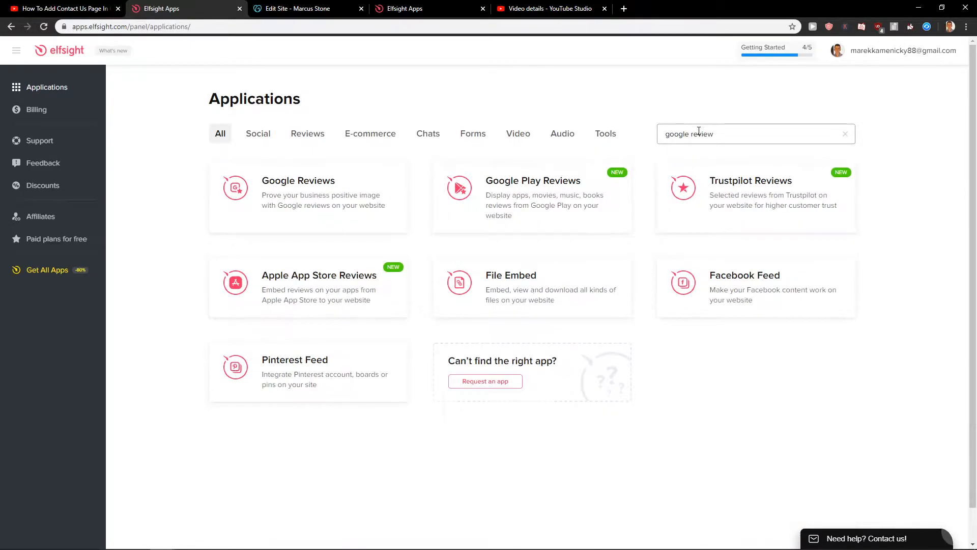
mouse_move(308, 196)
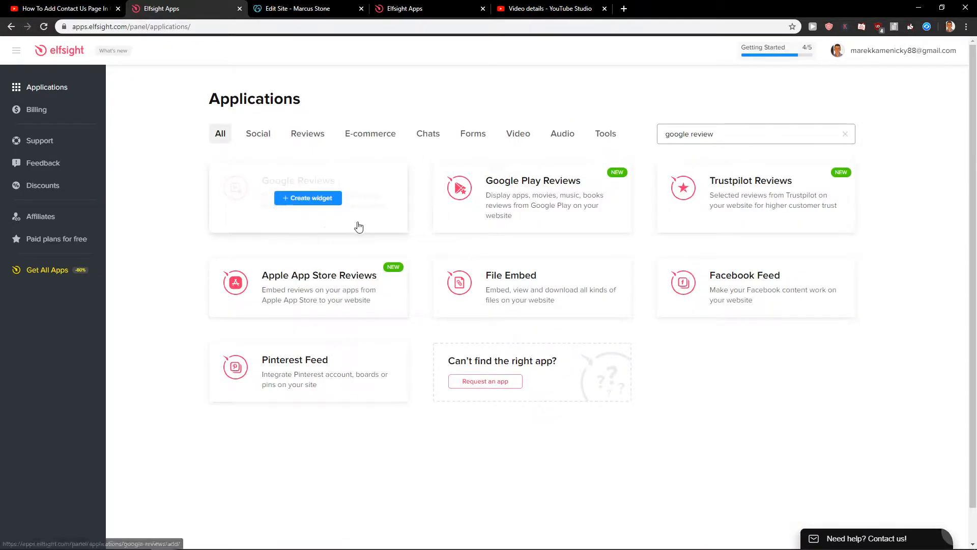
click(306, 198)
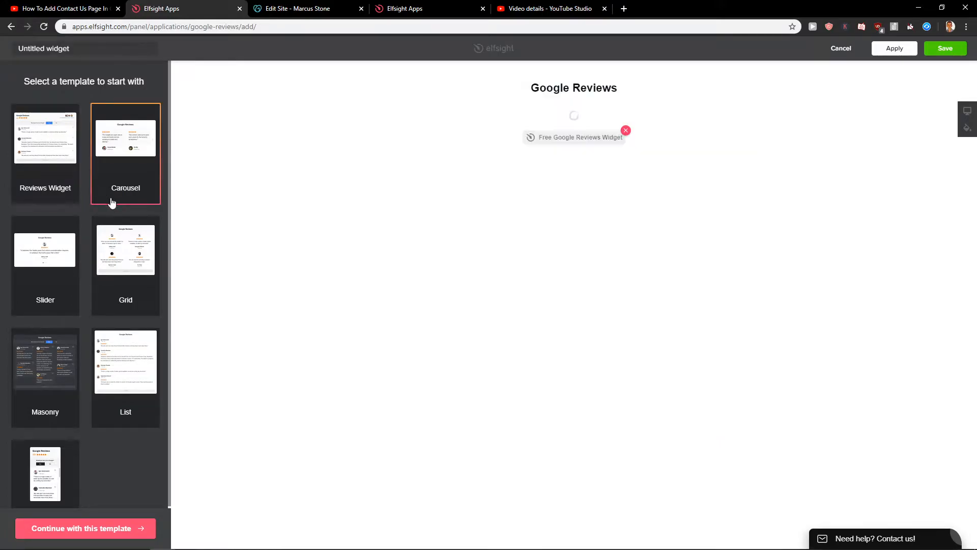
Step: Preview the Grid and List templates, then continue with the Reviews Widget template
click(125, 249)
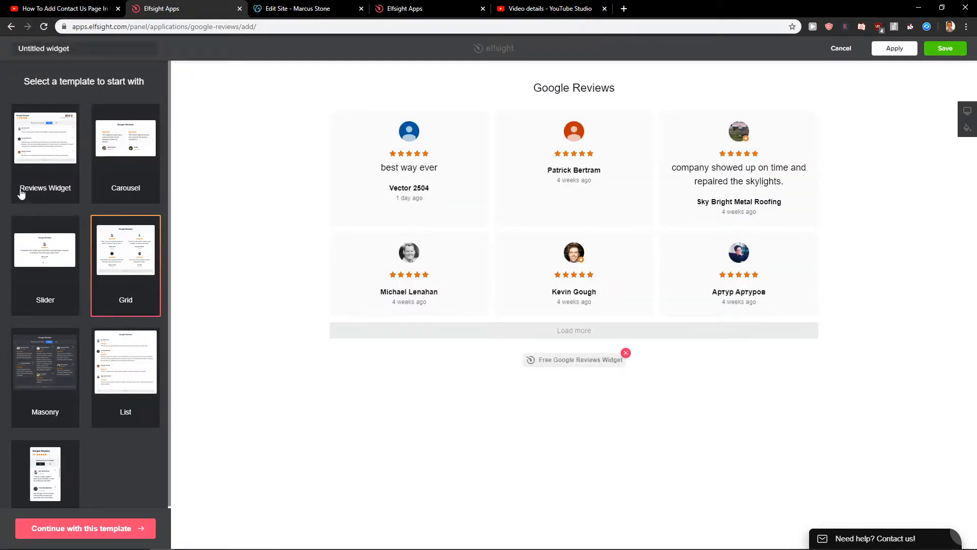
click(45, 136)
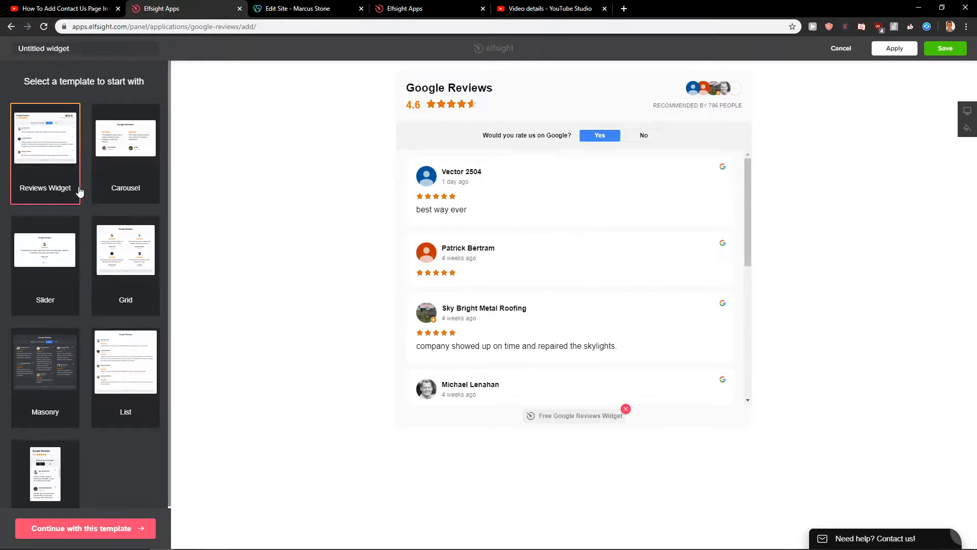
click(126, 360)
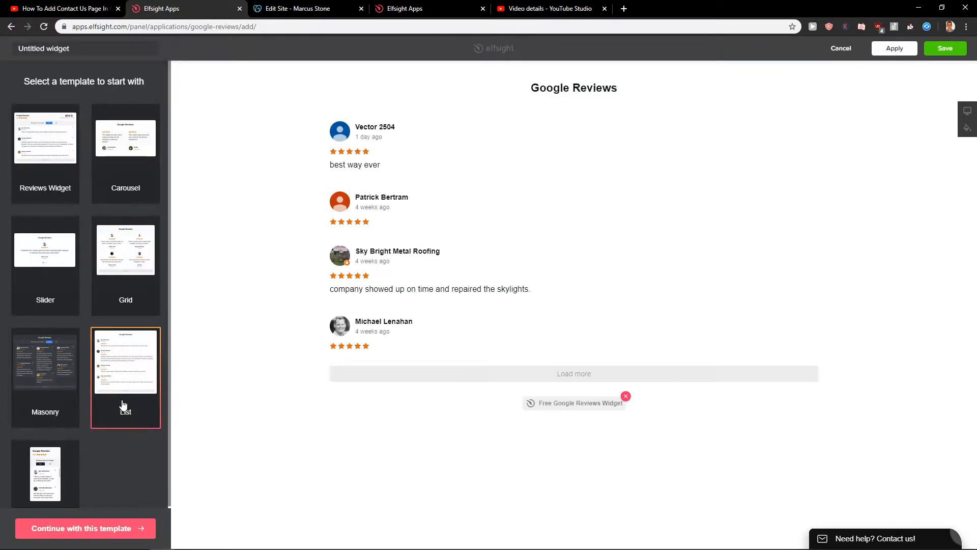
click(45, 135)
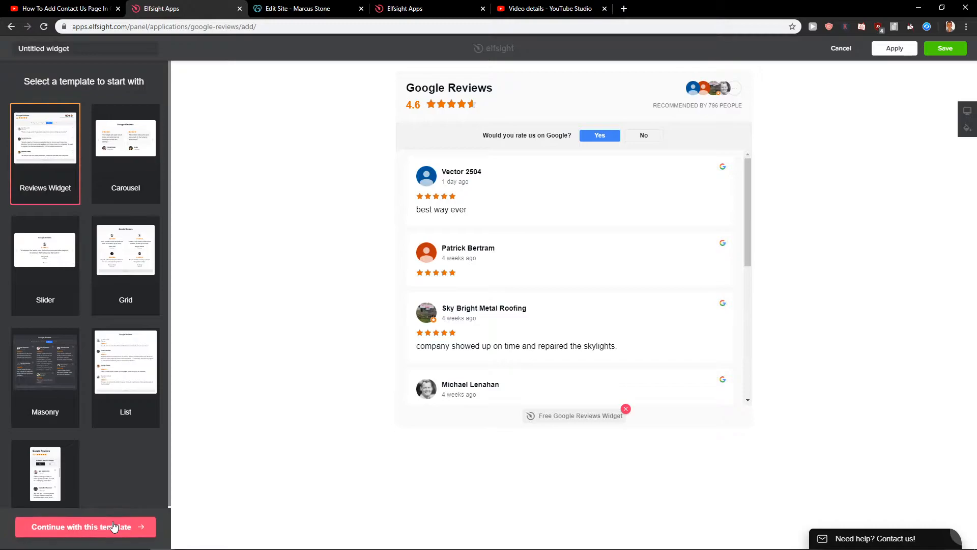
click(85, 527)
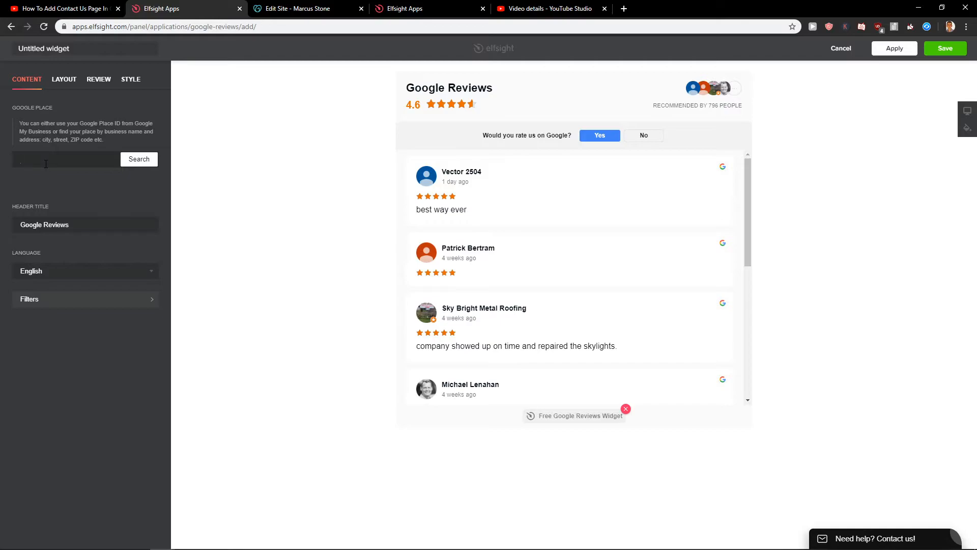
Step: Look over the widget's Content and Layout tabs, ending on Elfsight's All Apps Pack pricing page
click(66, 159)
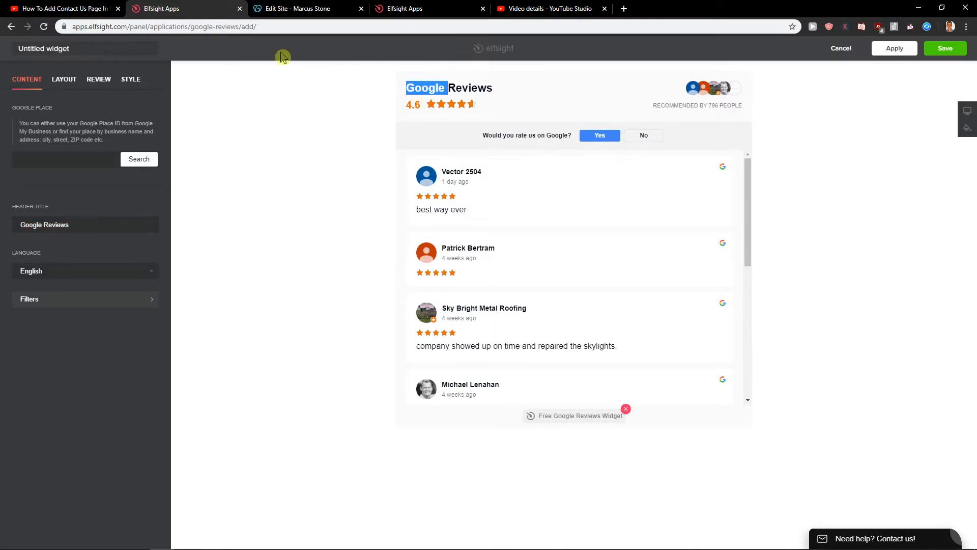
click(63, 79)
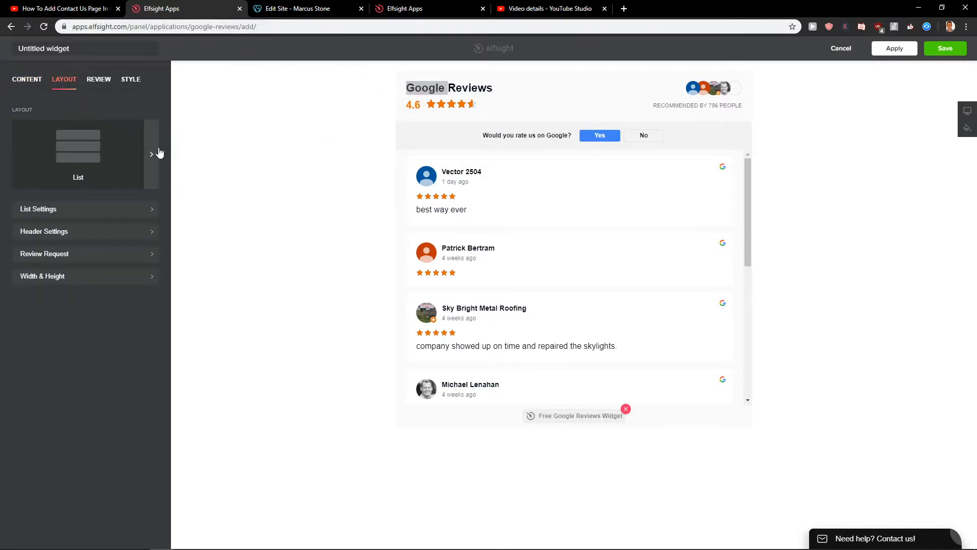
right_click(80, 222)
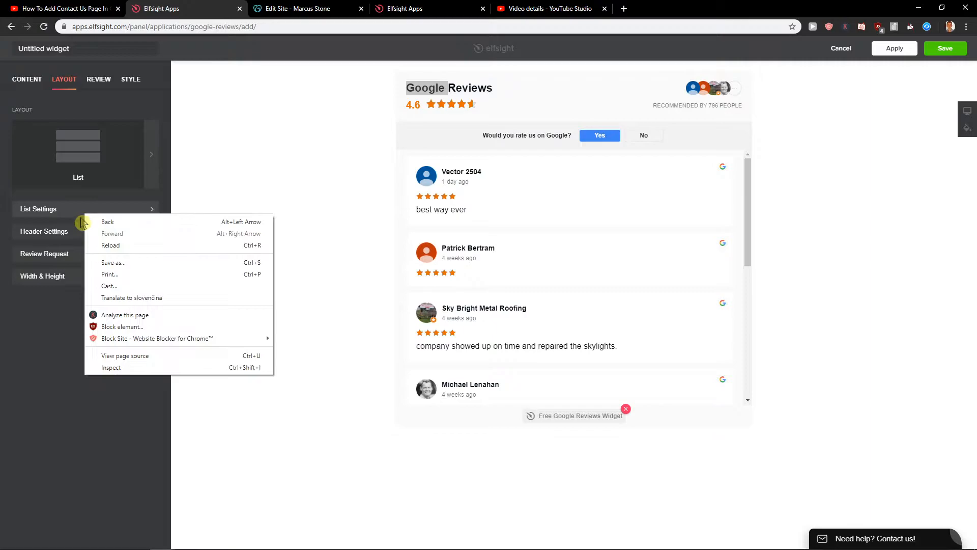
click(101, 170)
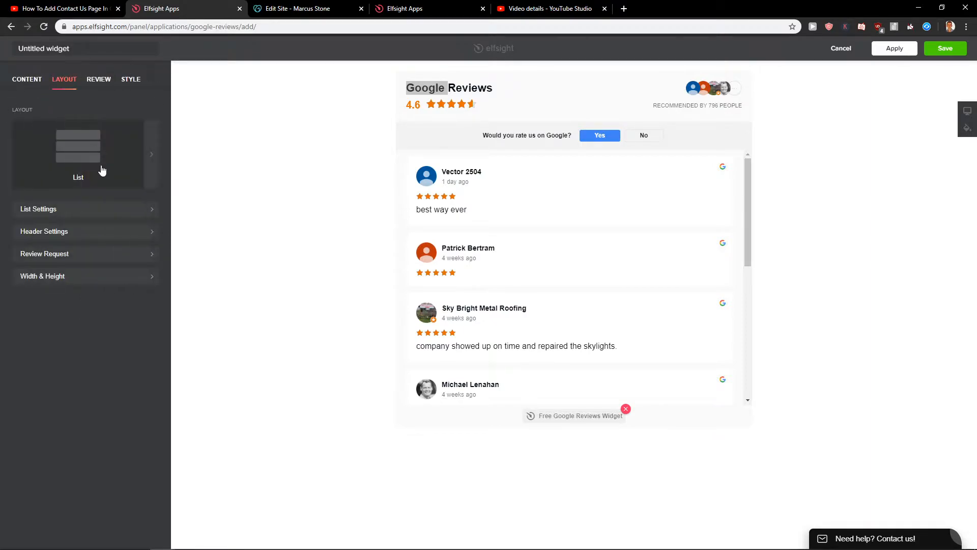
click(98, 80)
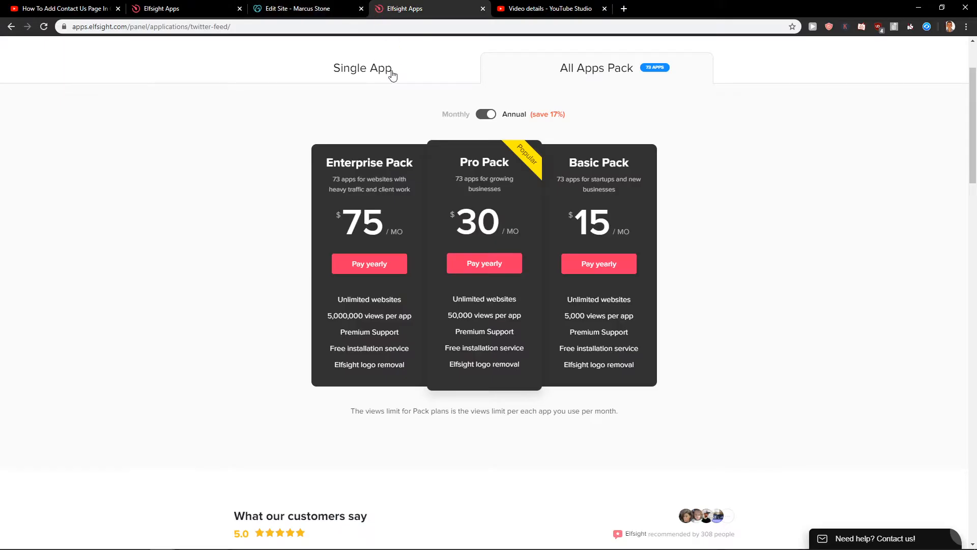
Step: Review the single-app Lite plan, then copy the Google Reviews installation code
click(362, 68)
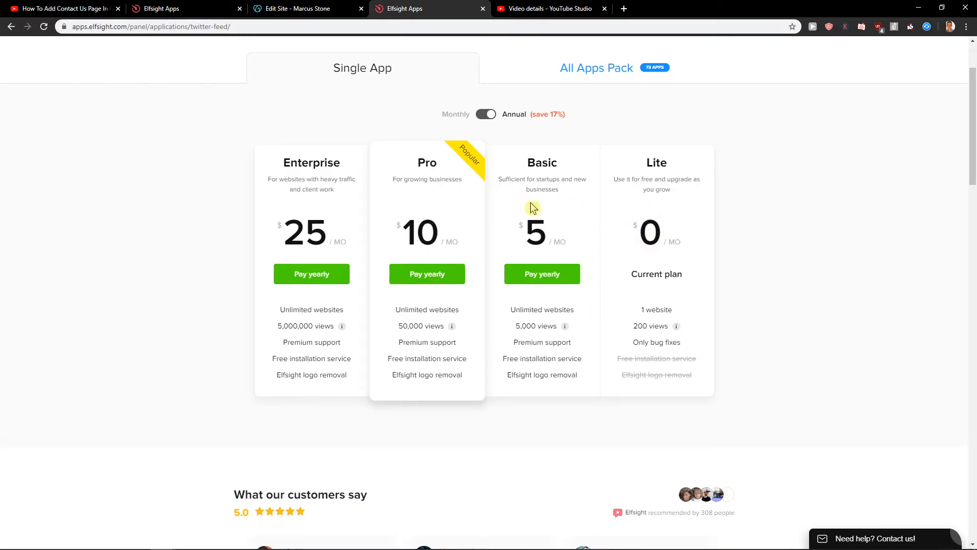
mouse_move(410, 336)
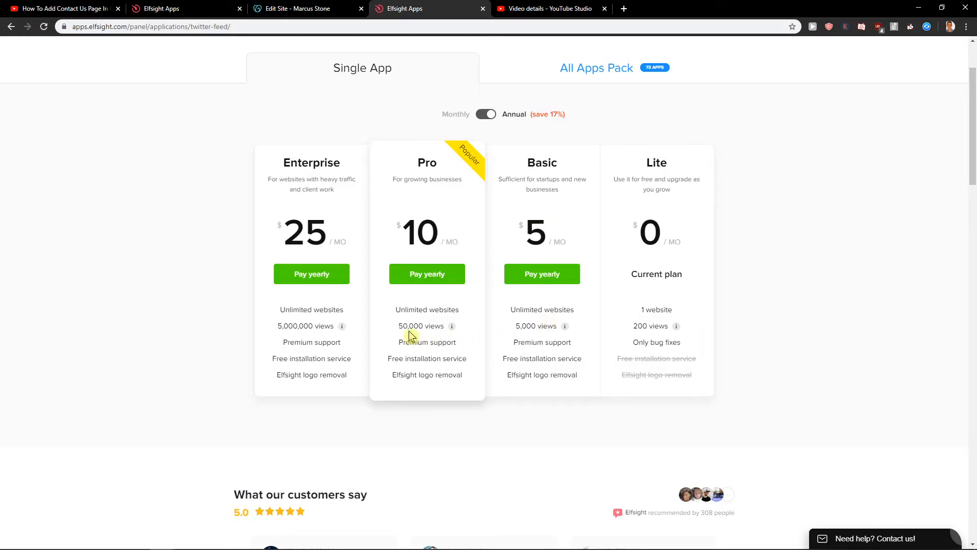
mouse_move(655, 155)
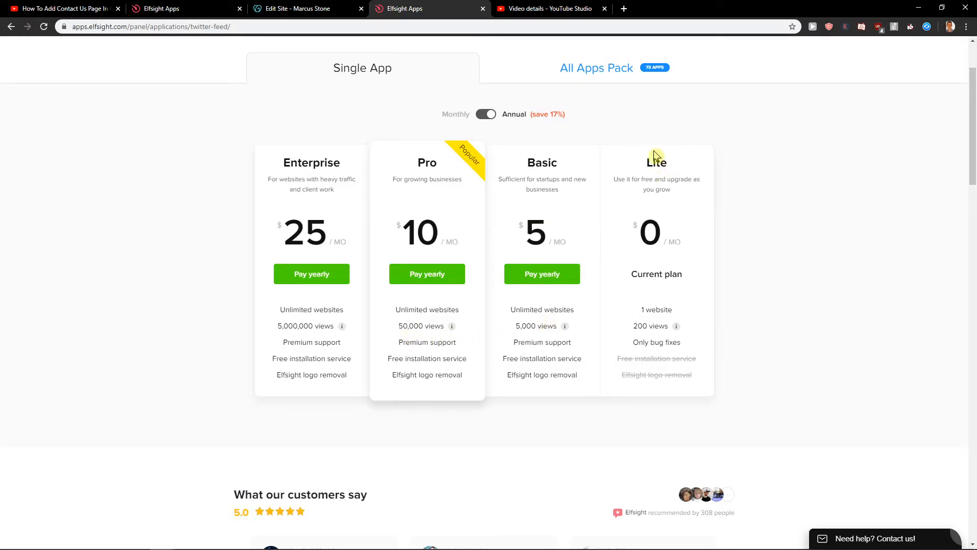
drag(648, 163, 680, 190)
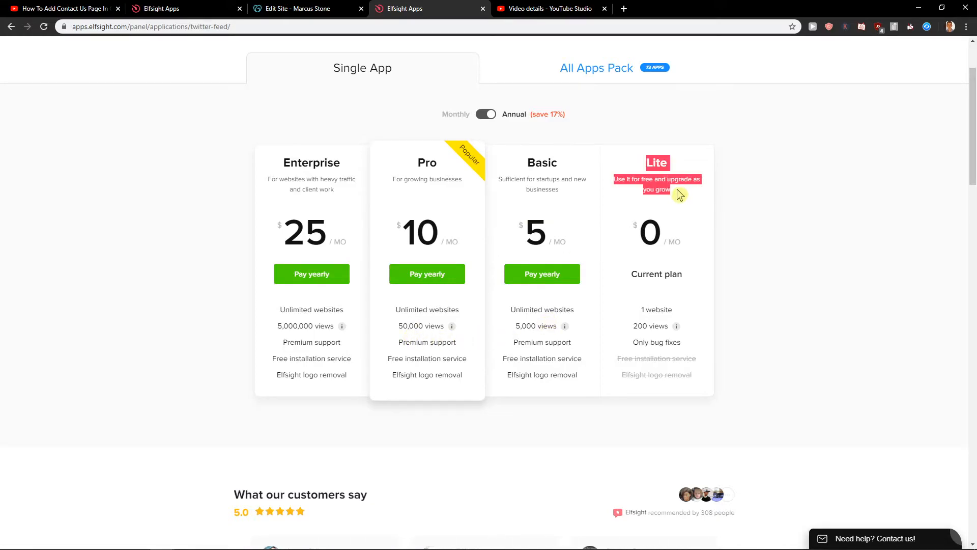
mouse_move(659, 285)
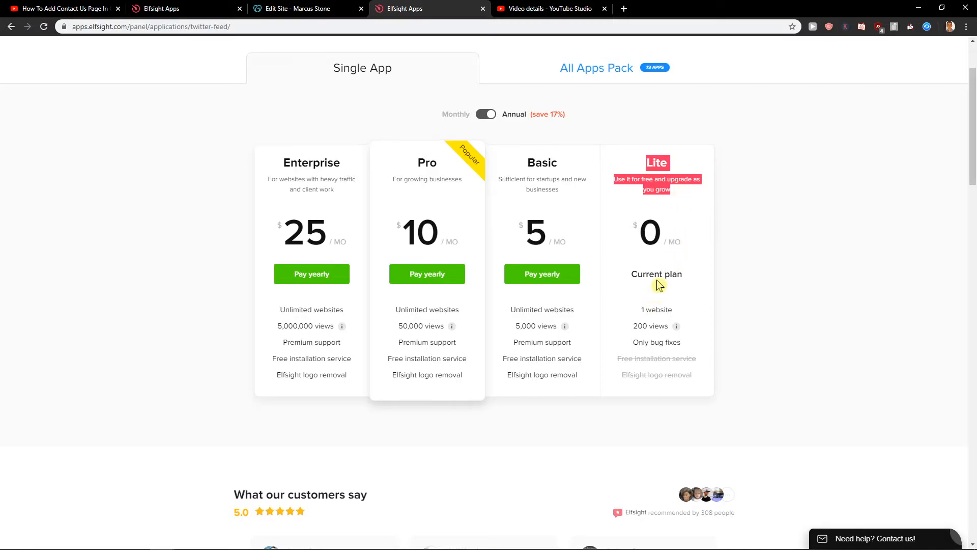
mouse_move(680, 251)
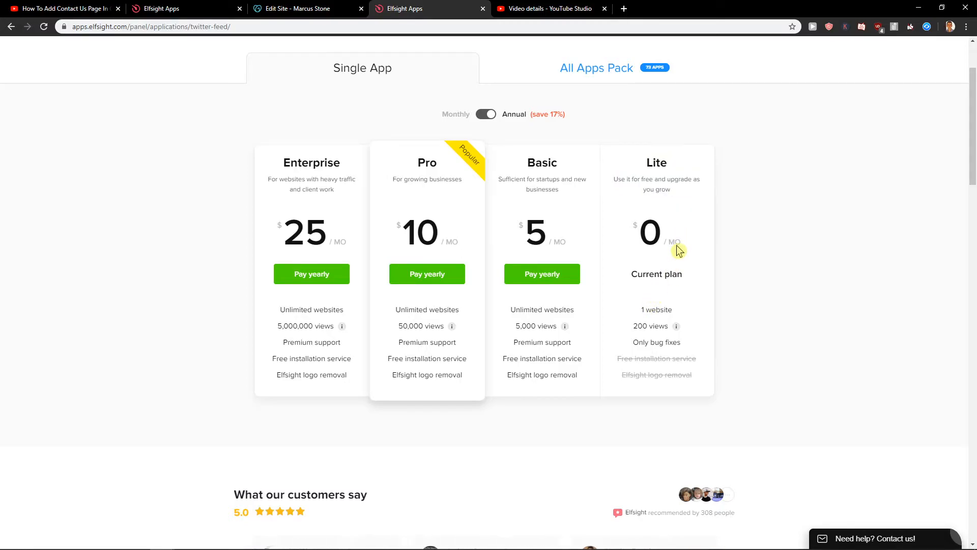
mouse_move(640, 322)
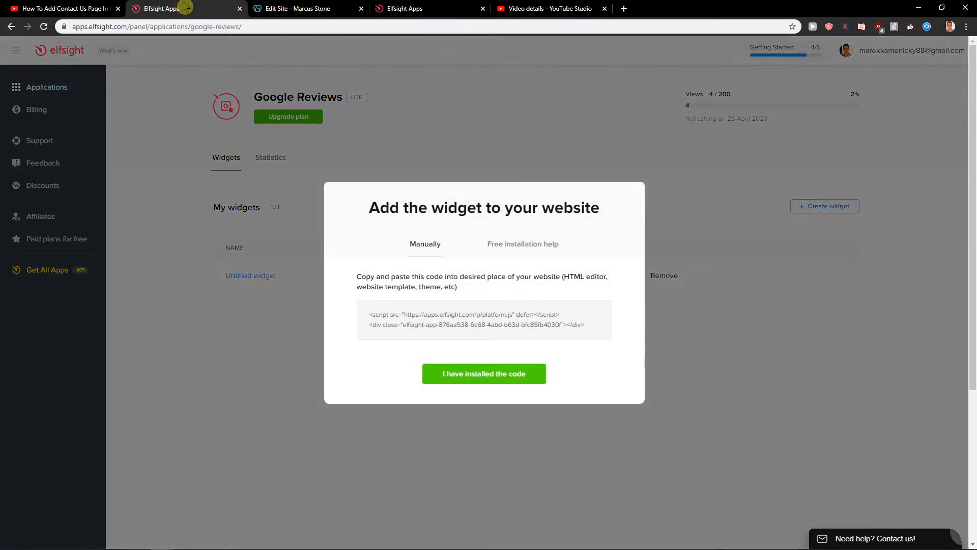
click(483, 319)
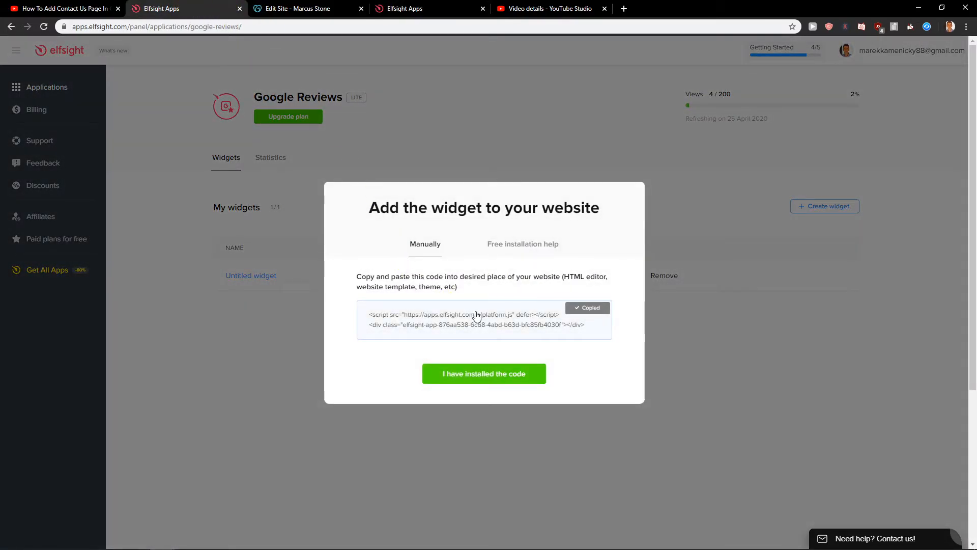
click(305, 8)
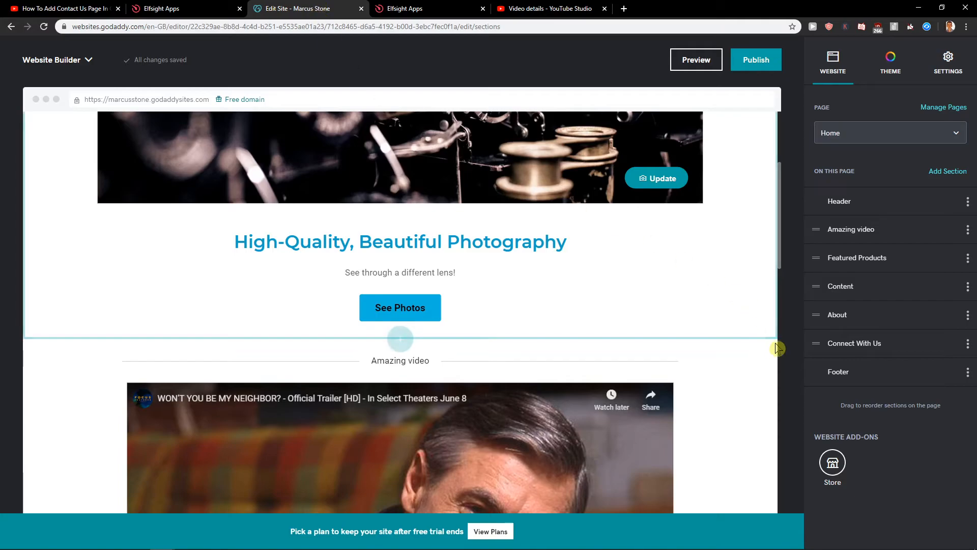
Step: Insert a new HTML custom code section directly below the hero
scroll(down, 3)
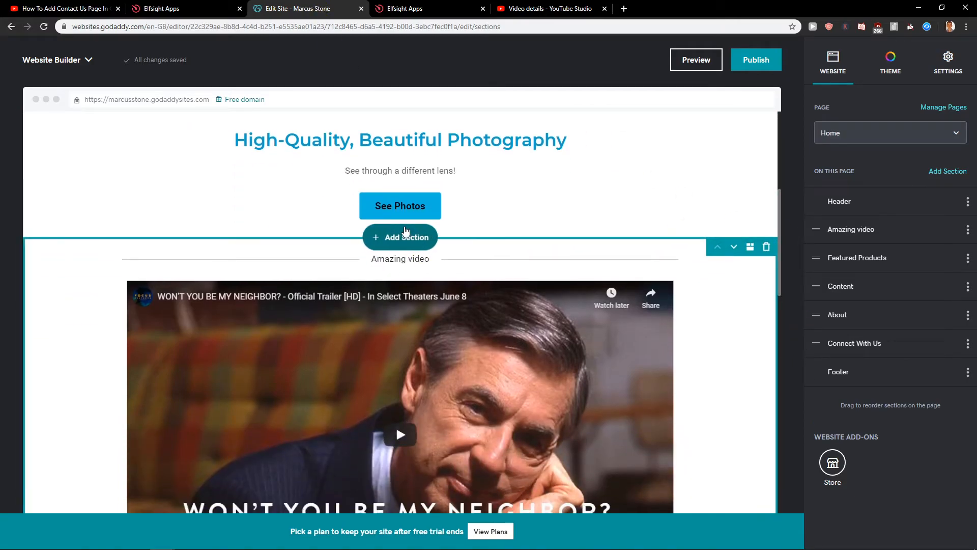
click(400, 238)
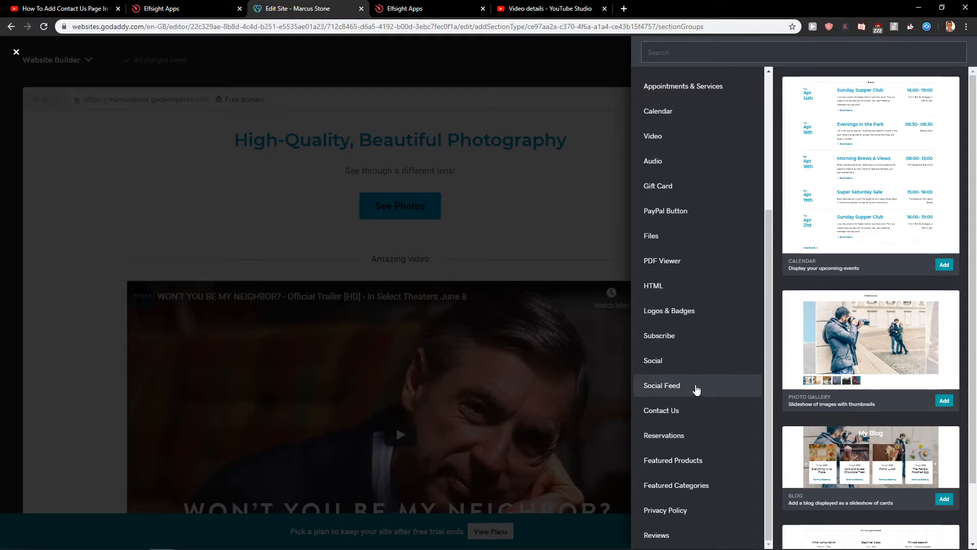
click(654, 285)
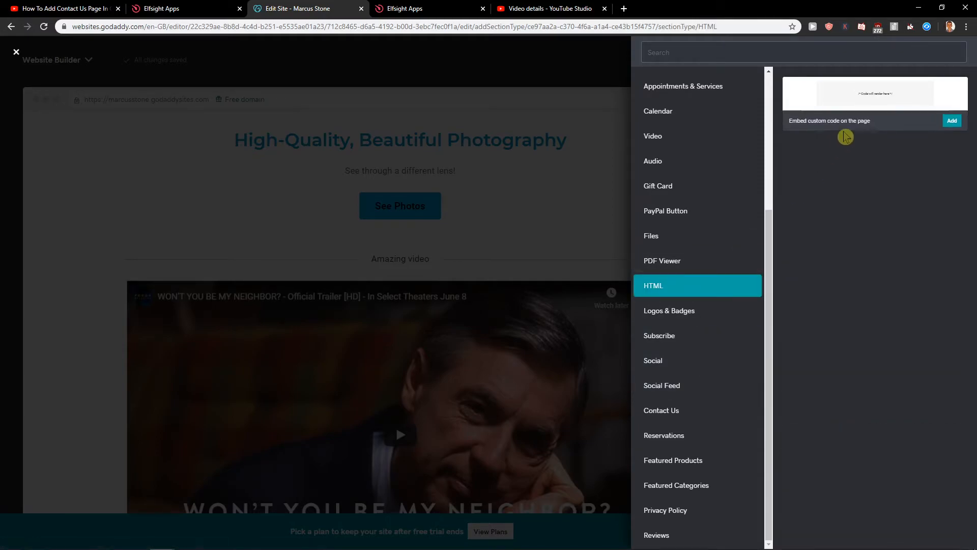
click(952, 120)
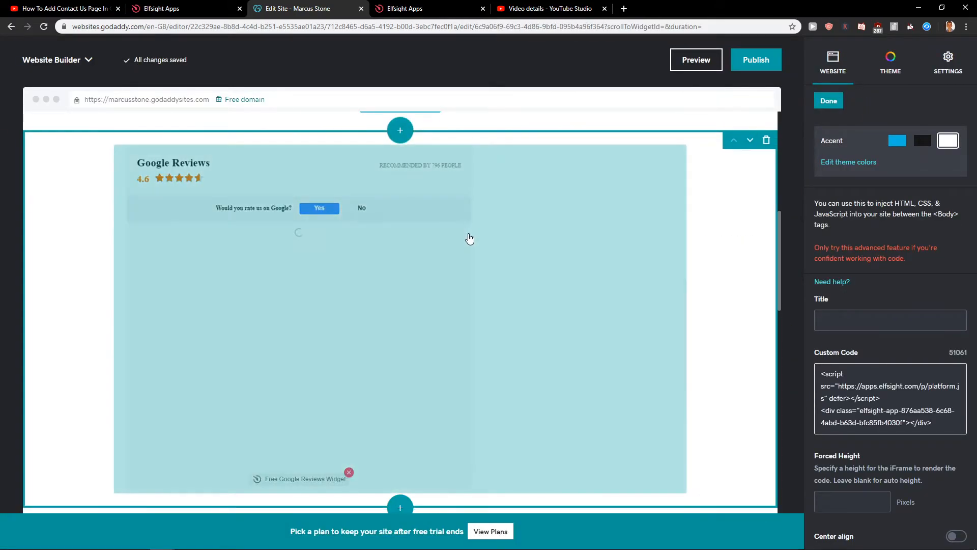
Step: Paste the Elfsight script into Custom Code and scroll to confirm the star-rated reviews render
click(958, 536)
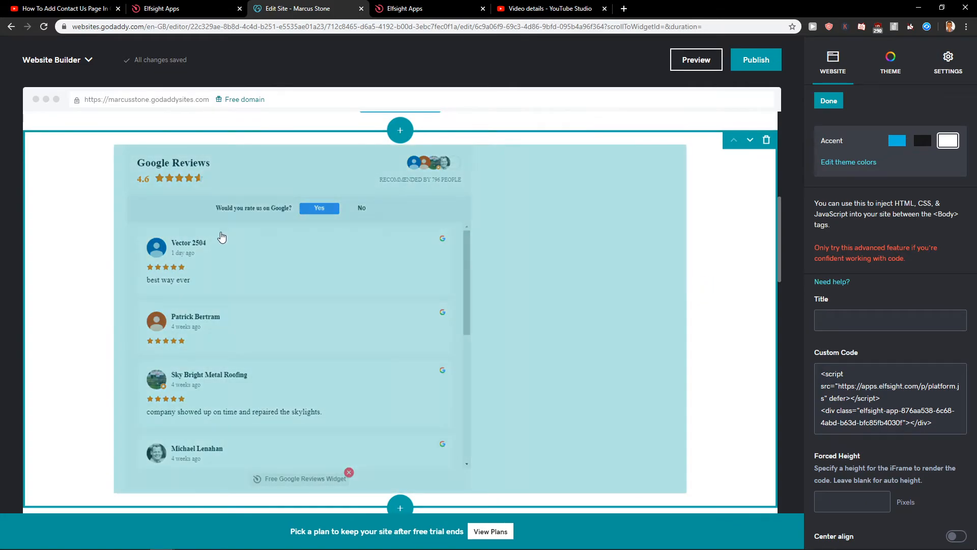
scroll(down, 3)
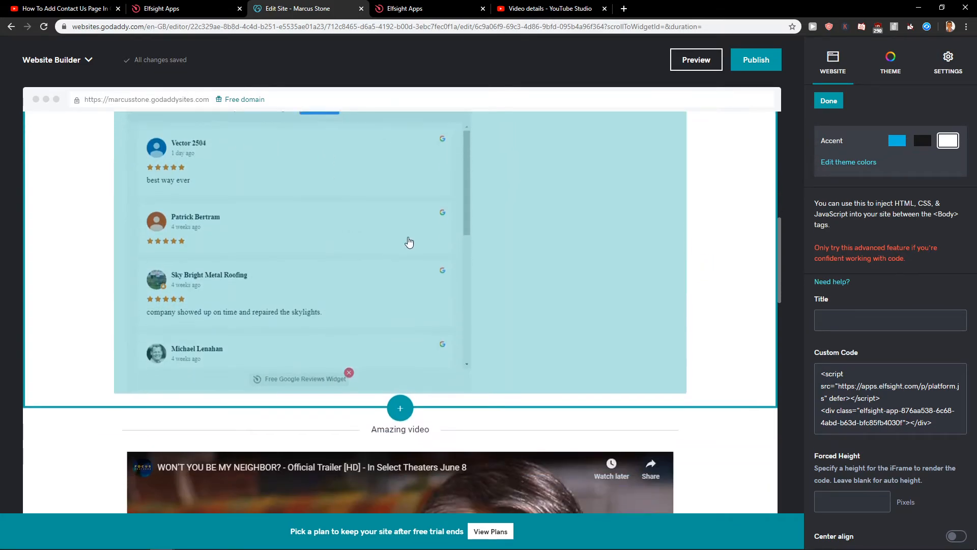
scroll(up, 3)
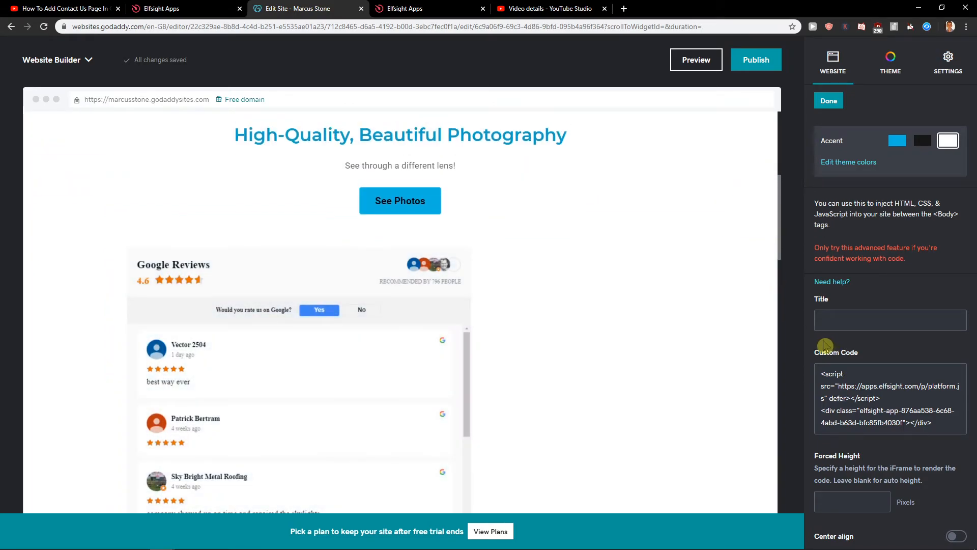
scroll(down, 3)
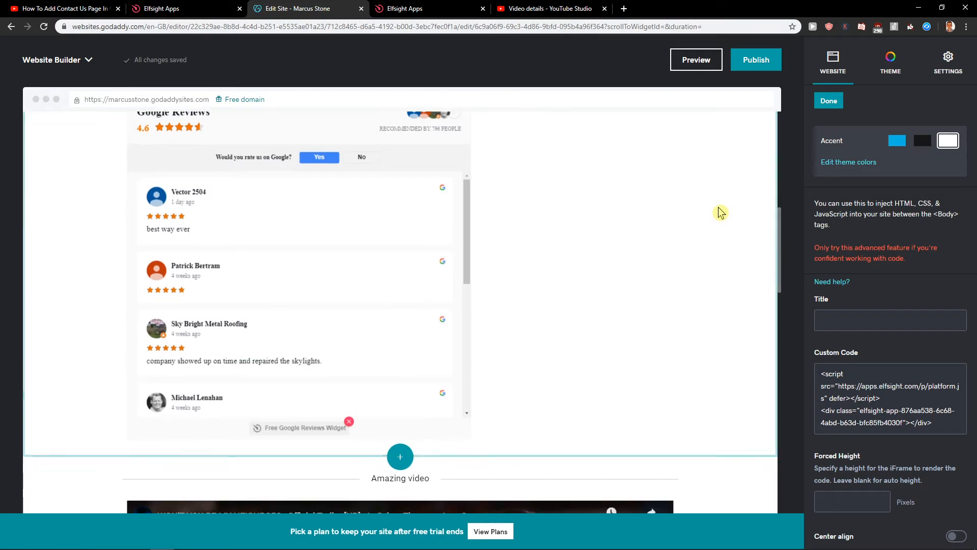
mouse_move(754, 251)
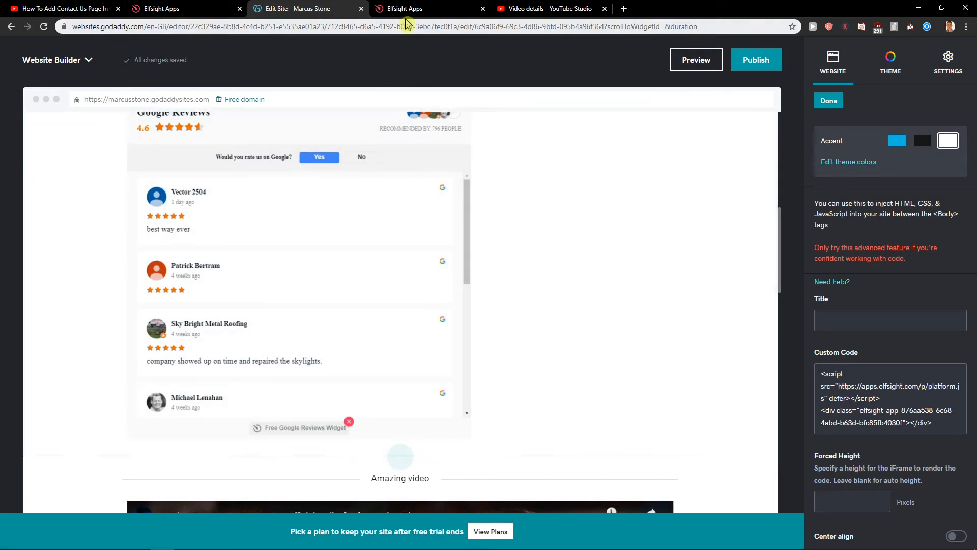
Step: Return to the Elfsight tab listing the Basic, Pro and Enterprise All Apps Pack plans
click(415, 9)
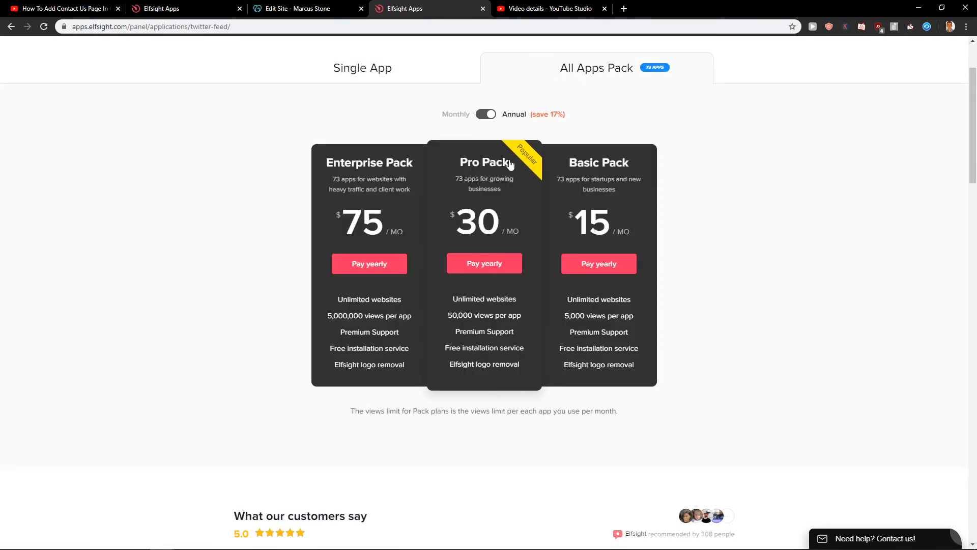
mouse_move(442, 240)
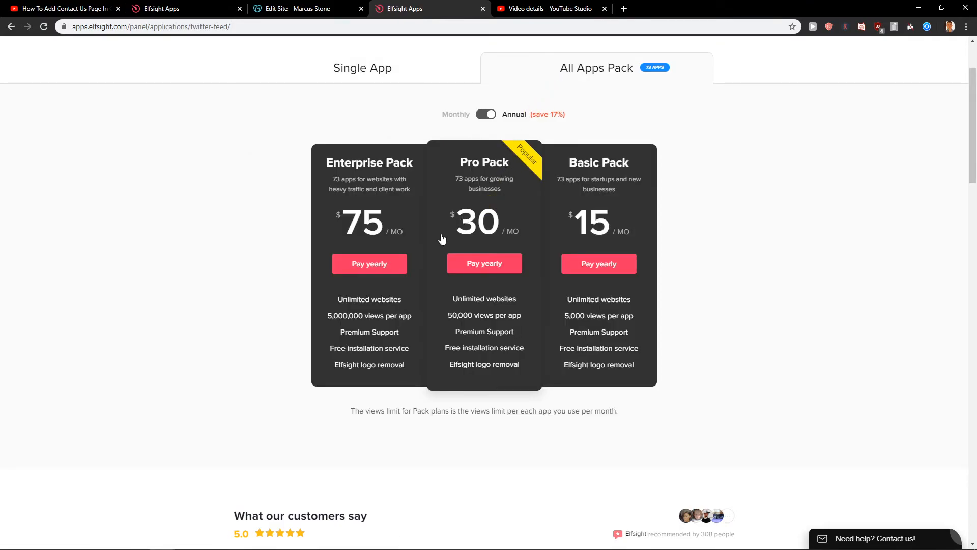
mouse_move(603, 200)
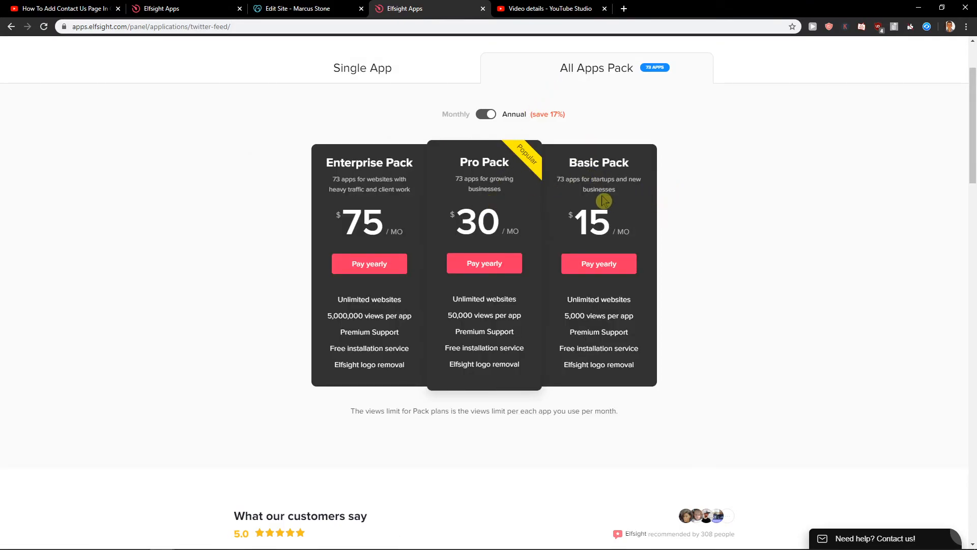
mouse_move(672, 253)
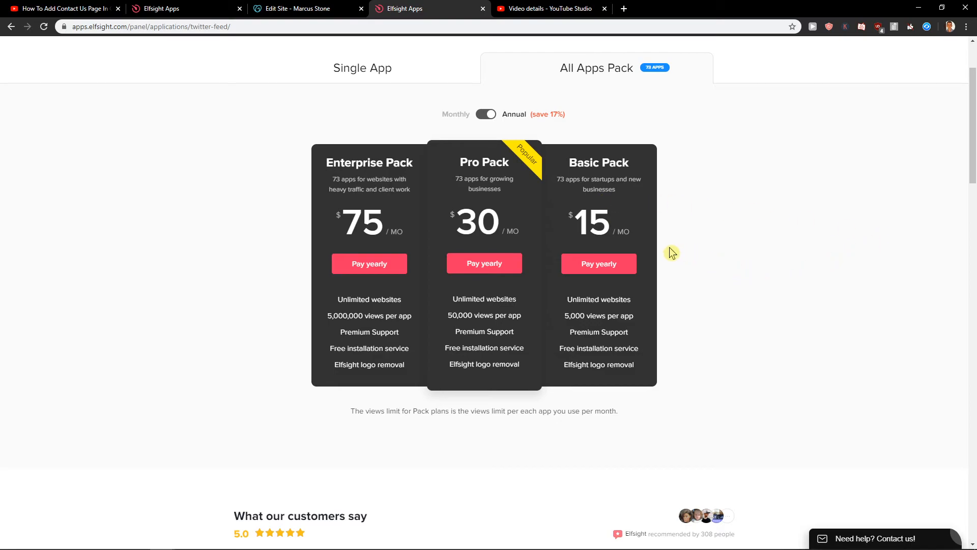
mouse_move(684, 234)
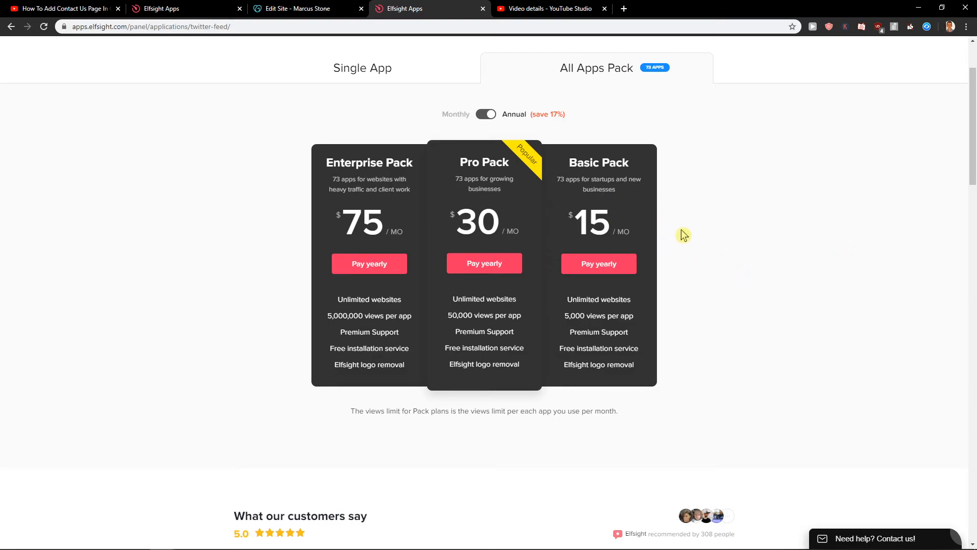